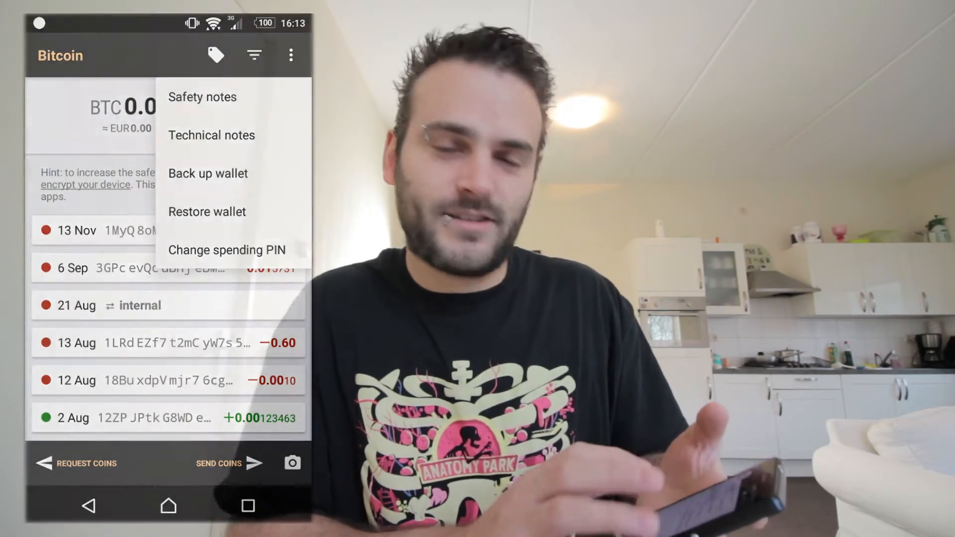
click(226, 250)
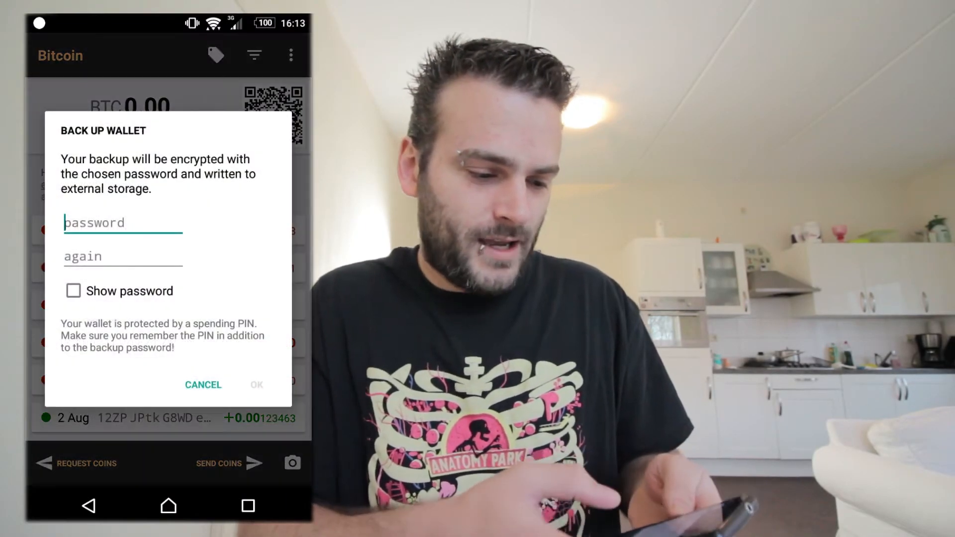
text(bitcoind)
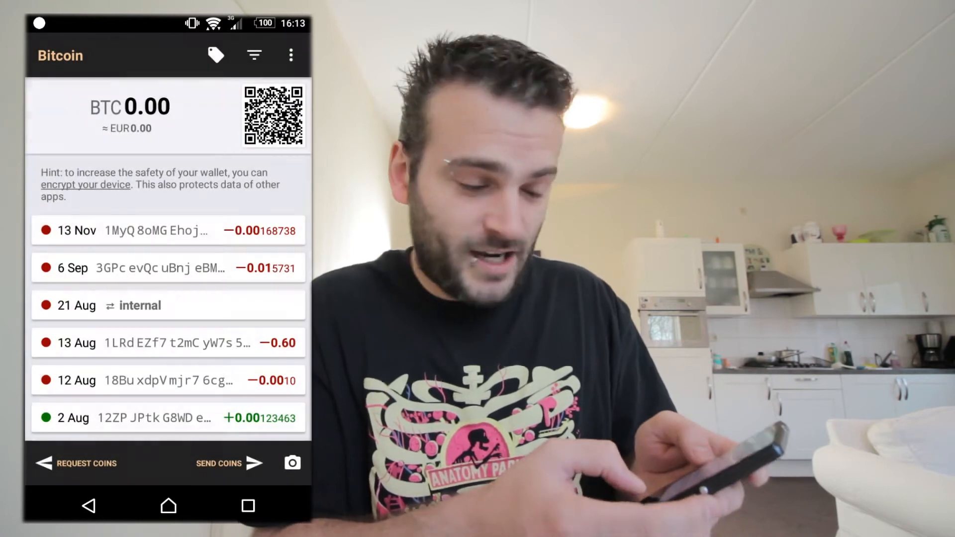
Step: Confirm the backup, share it via Gmail to your own suggested address and send it
click(291, 55)
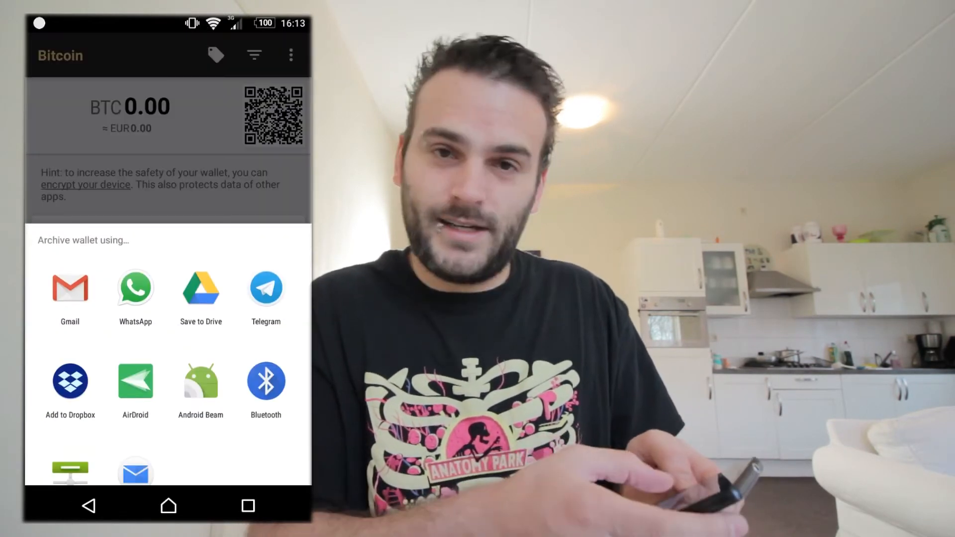
click(70, 289)
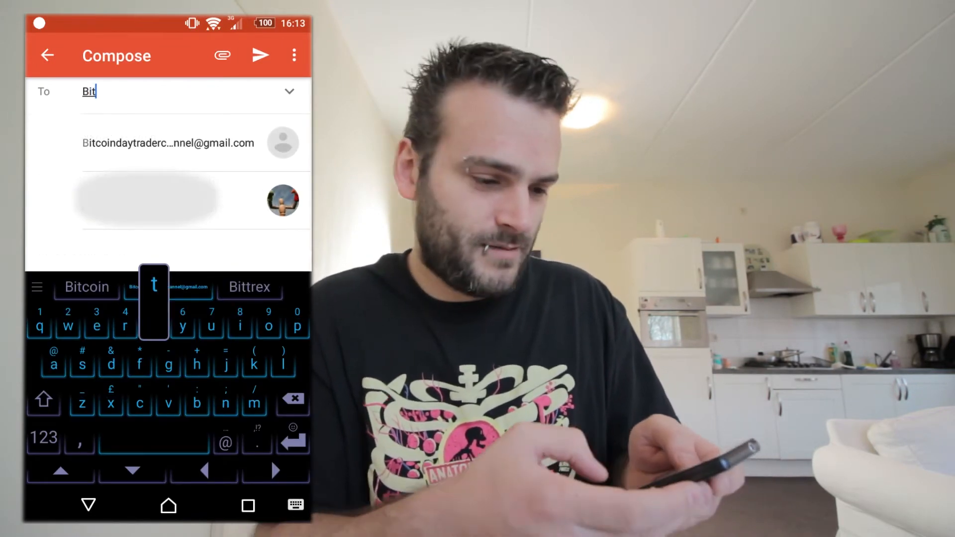
click(260, 55)
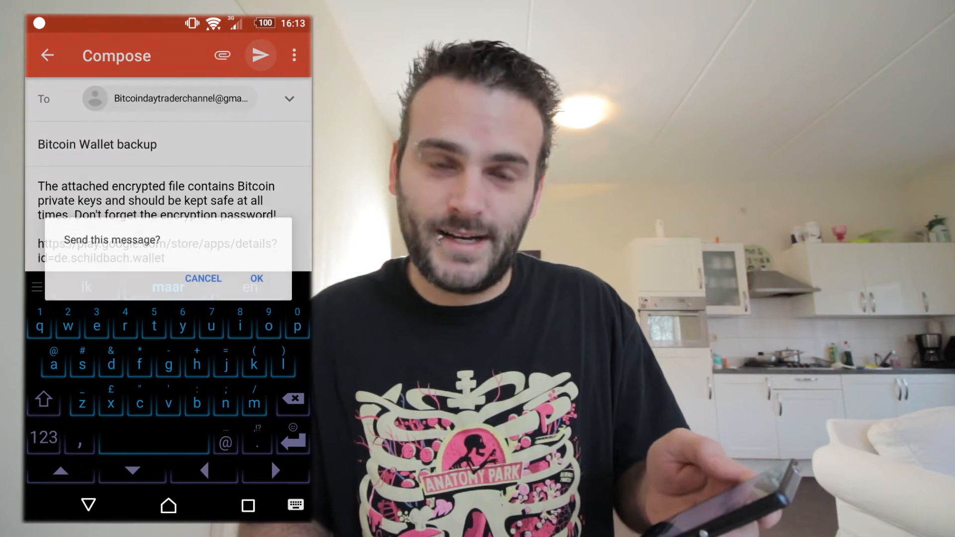
click(257, 278)
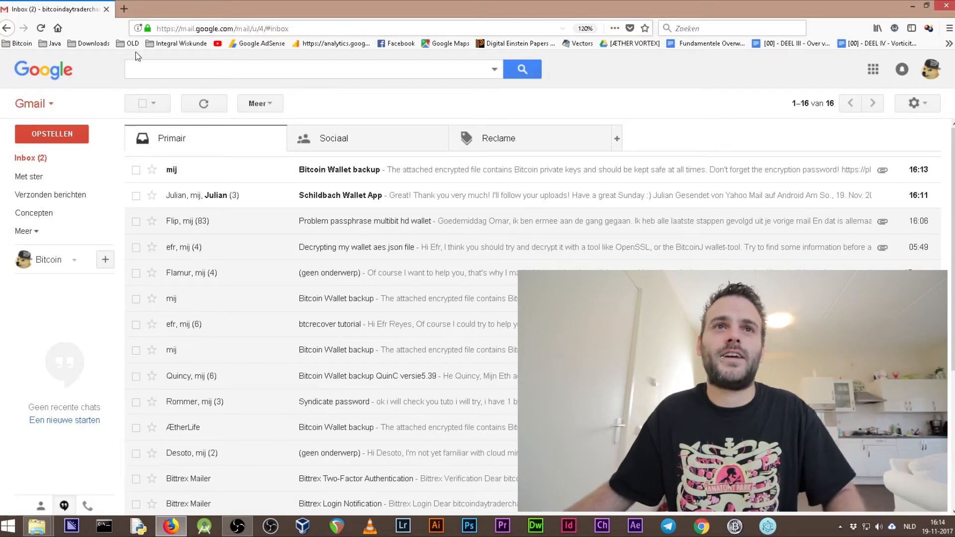
Step: Download the backup attachment from the email into C:\btcrecover-master as the Bitcoin wallet file
click(339, 169)
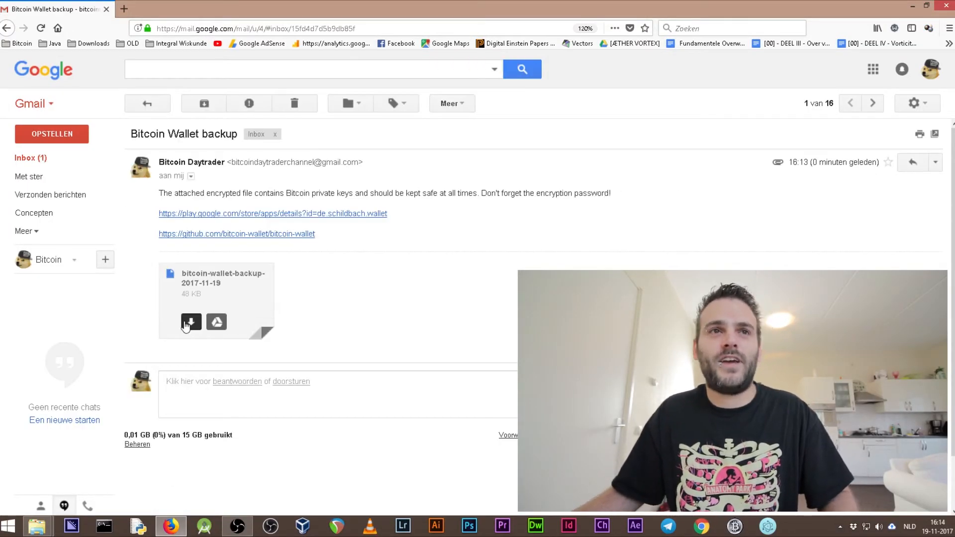
click(191, 321)
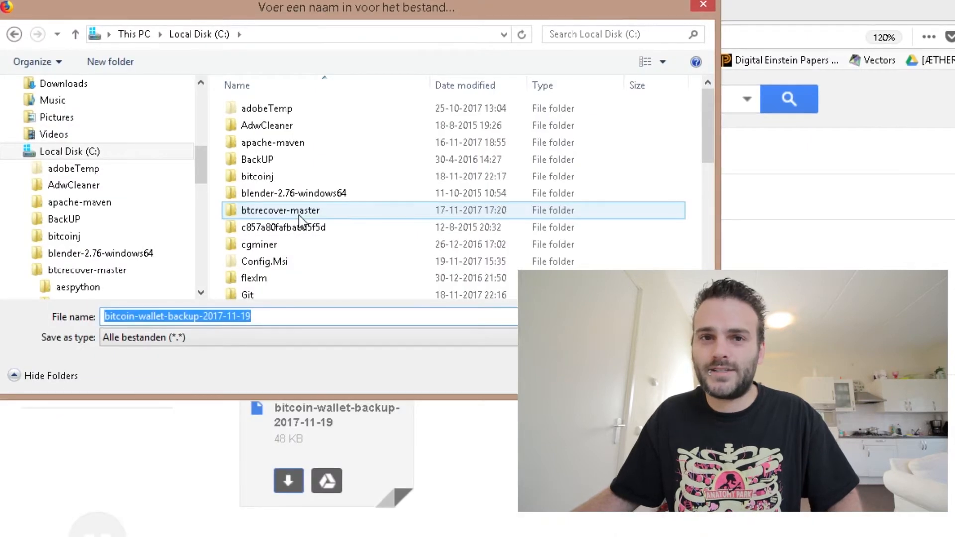
double_click(281, 210)
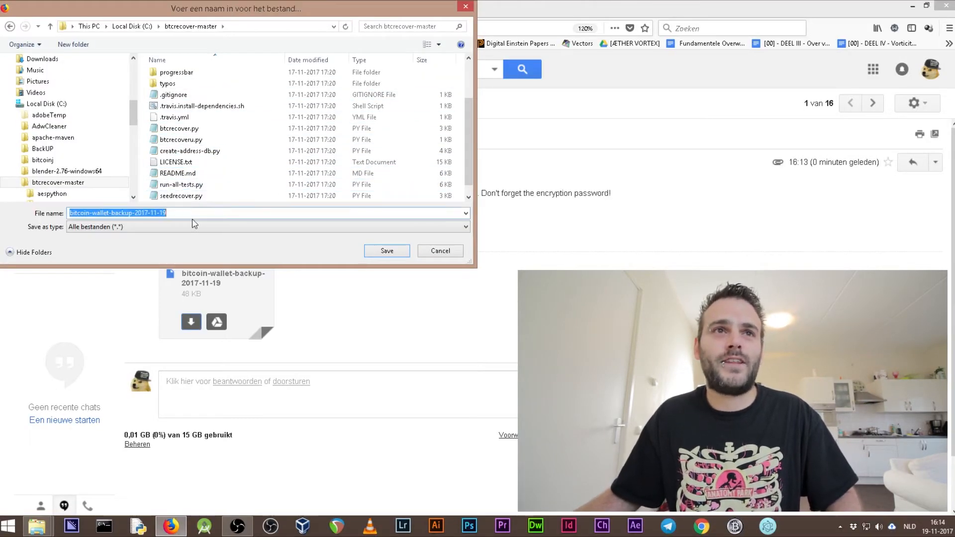
text(bitcoin-wallet-ba)
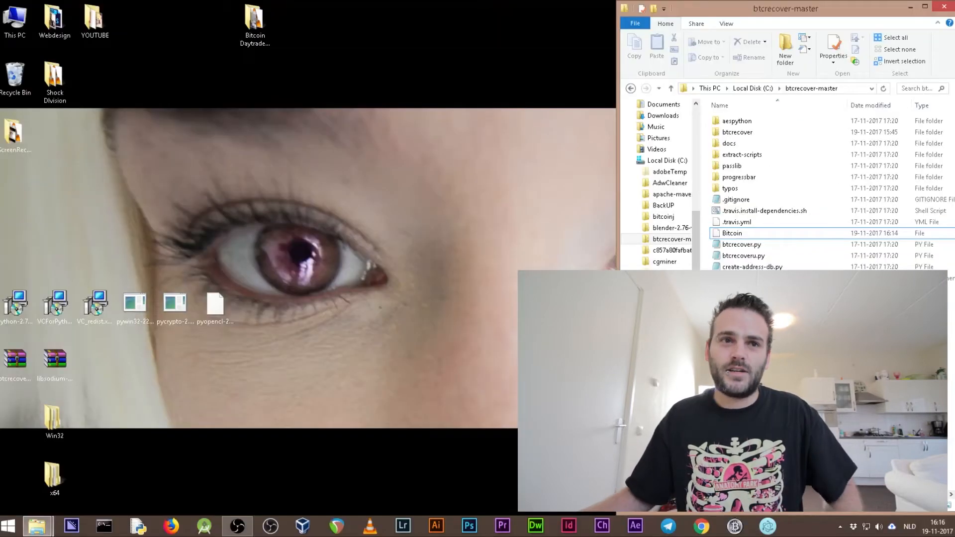
Step: Write the token %1,4d in a new Notepad document and save it as token.txt in btcrecover-master
click(8, 526)
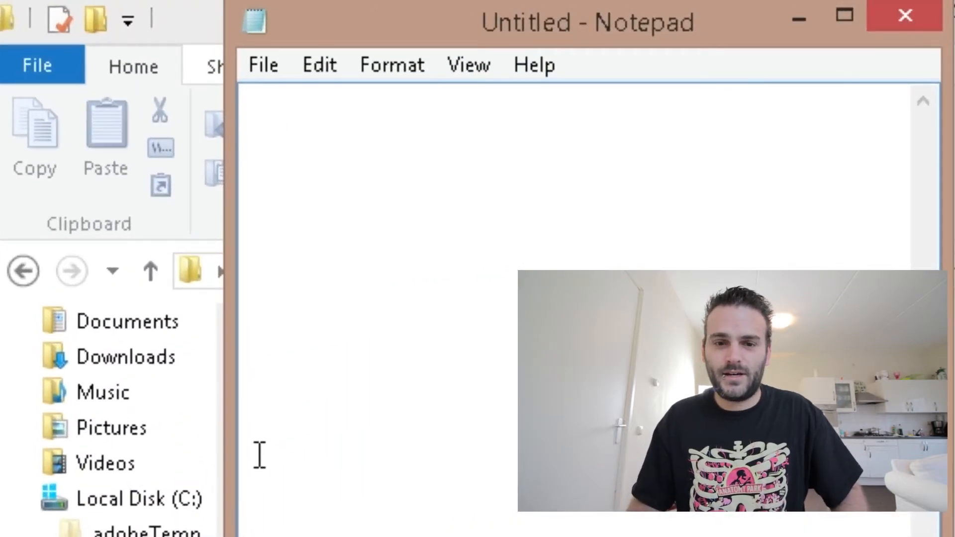
text(%)
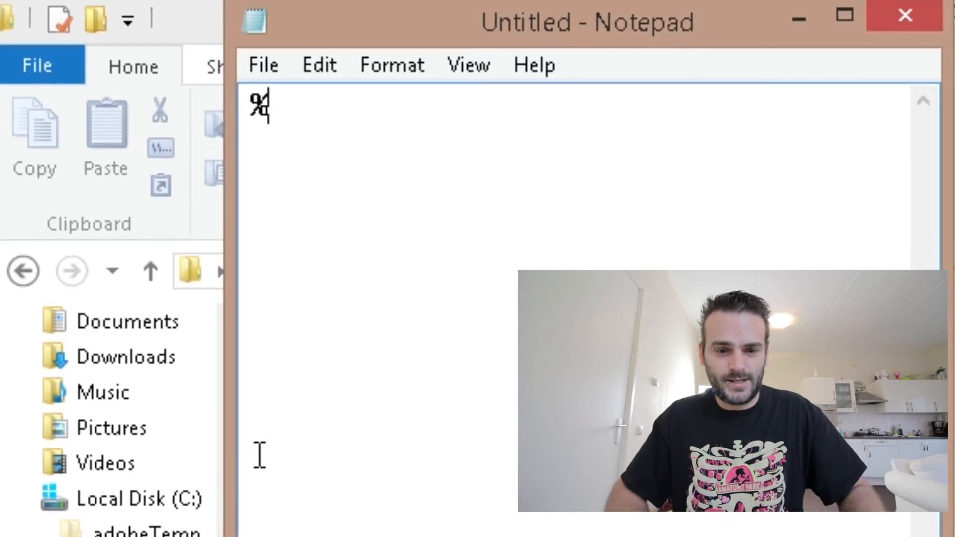
text(1,)
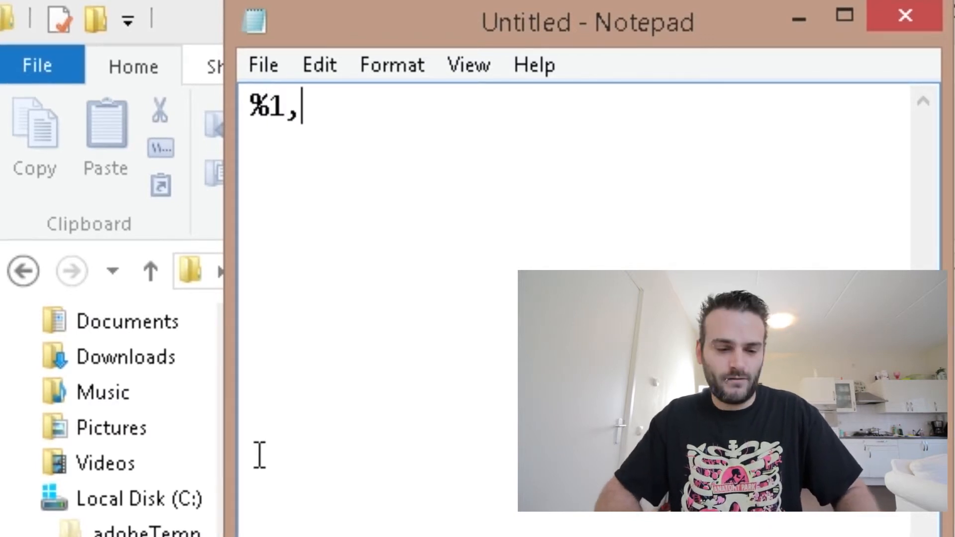
text(4d)
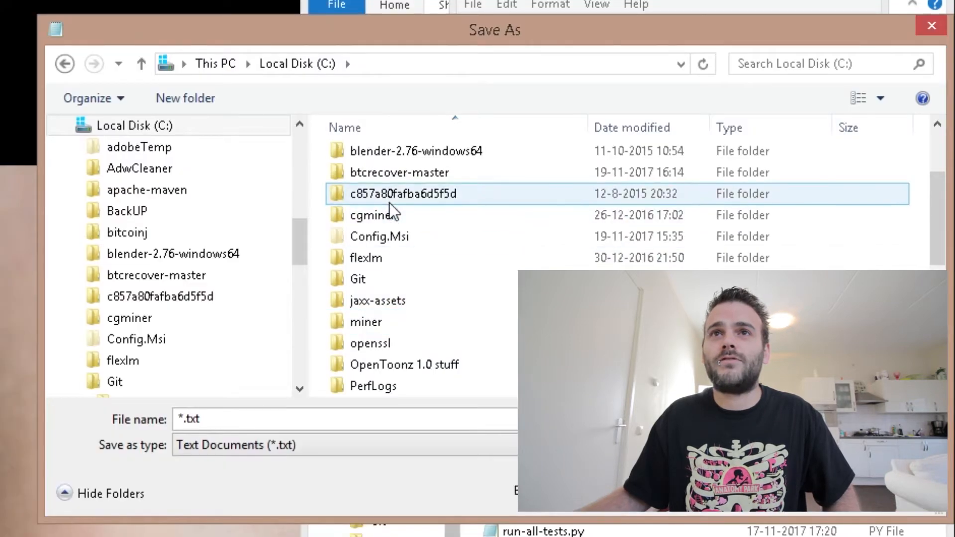
double_click(399, 172)
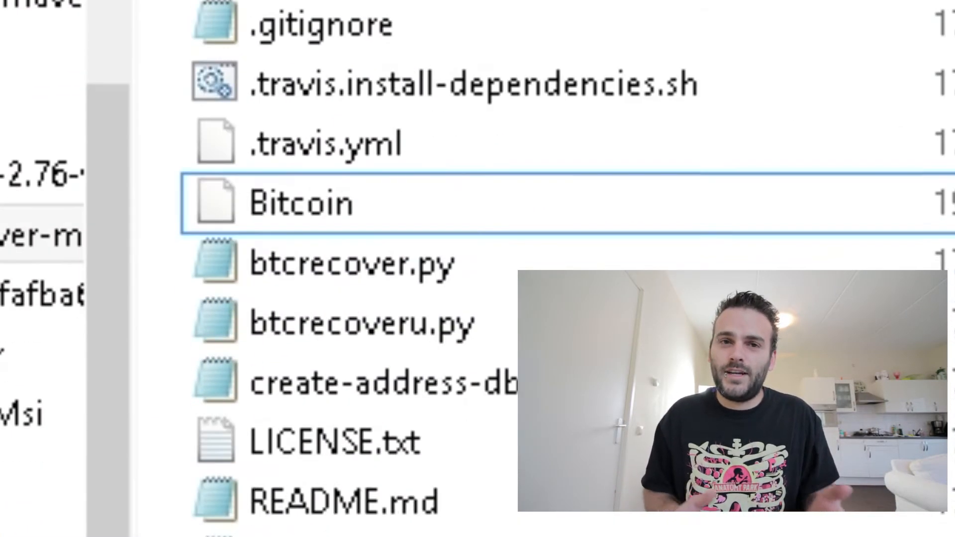
scroll(down, 3)
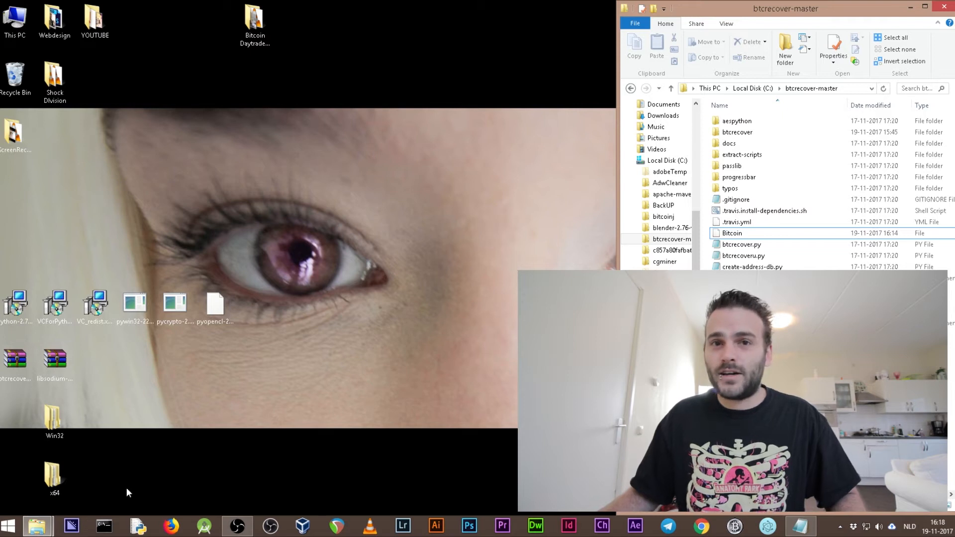
Step: Launch a Command Prompt window and adjust its console options
click(8, 524)
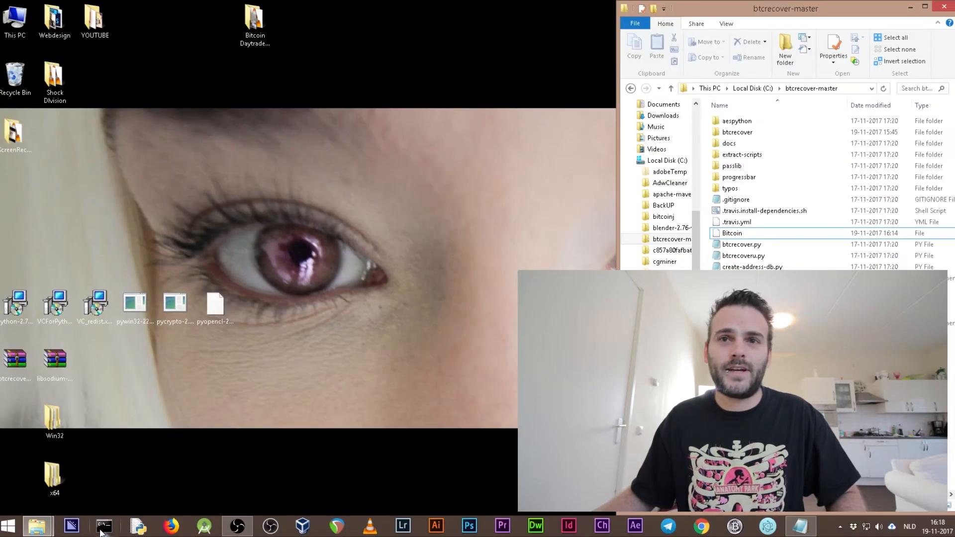
click(103, 526)
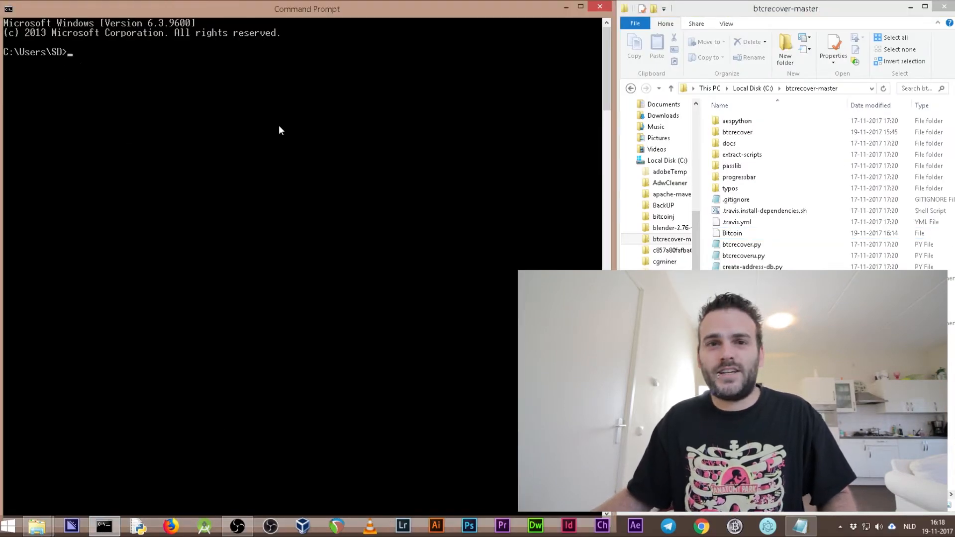
click(8, 8)
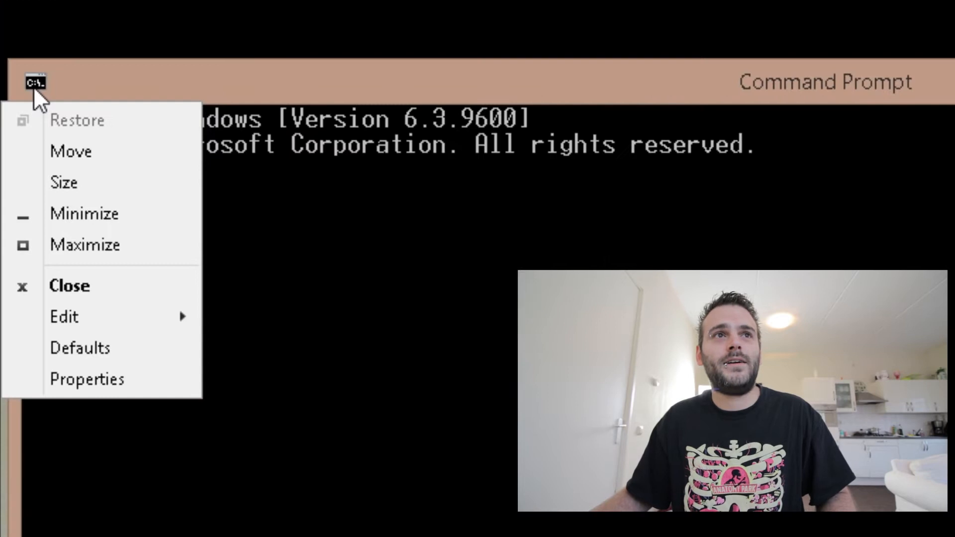
click(86, 379)
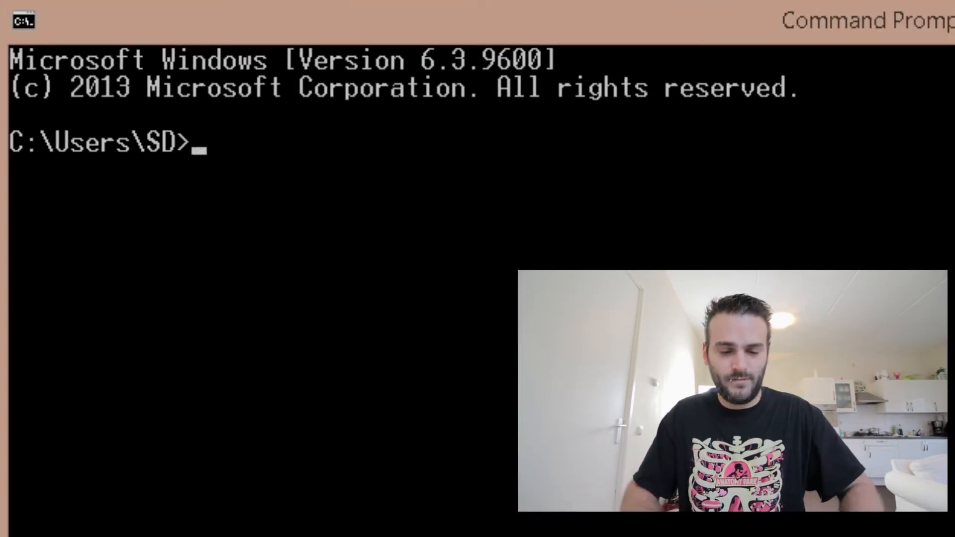
Step: Change directory to C:\btcrecover-master and list its contents with dir
text(cd)
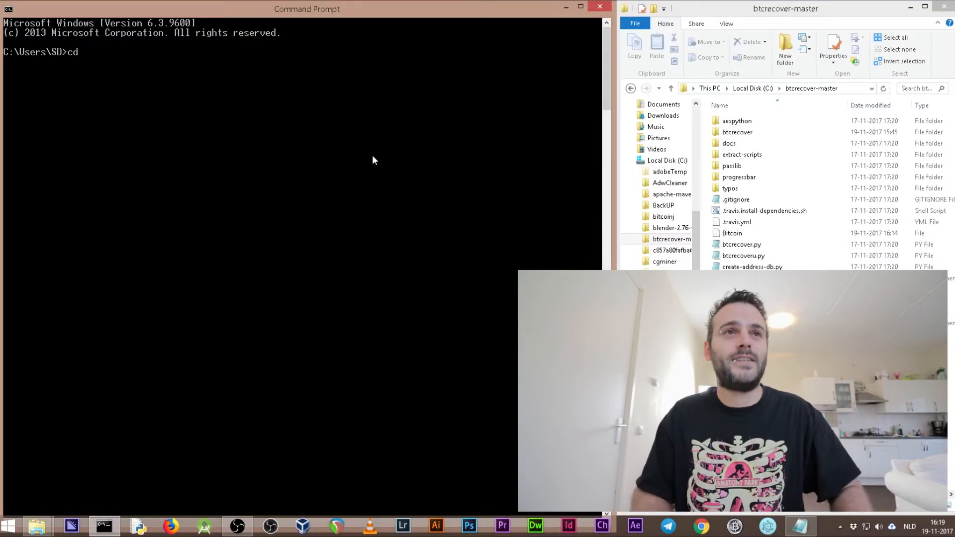
text(C:\btcreco)
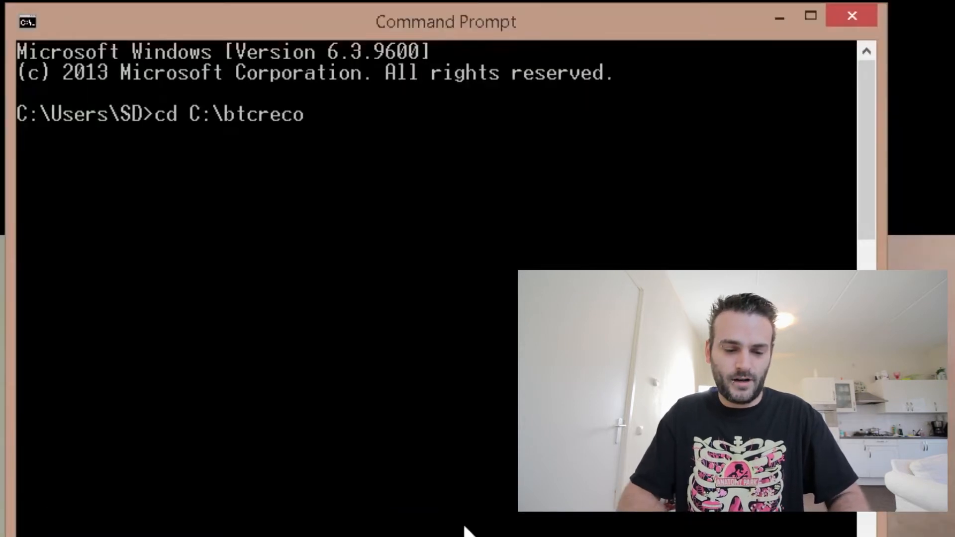
text(ver-master)
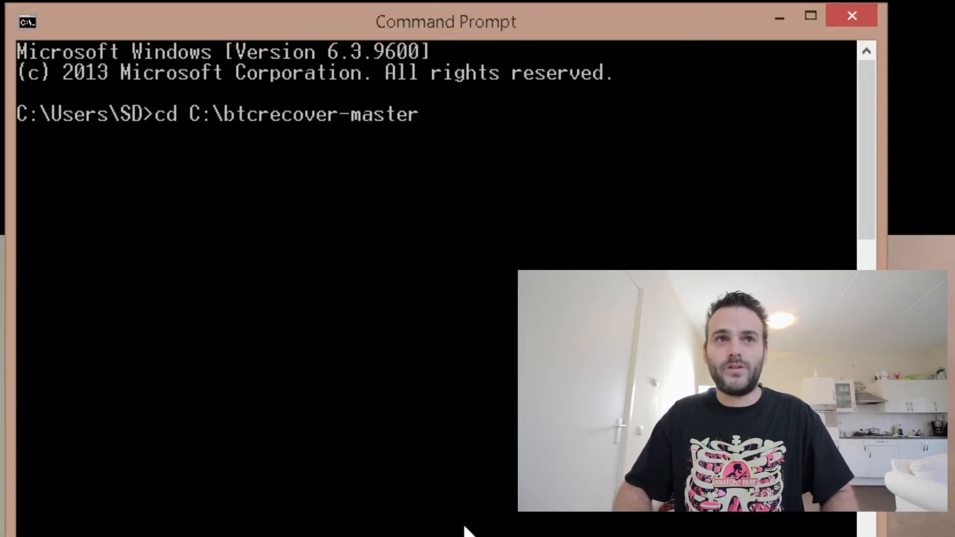
text(dir)
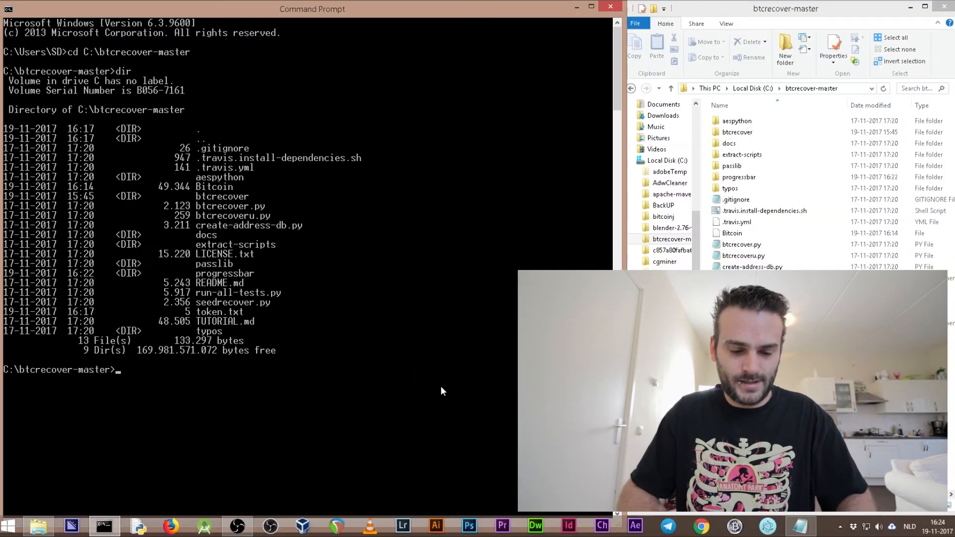
Step: Run C:\python27\python btcrecover.py --help and scroll through the printed option list
text(C:\python27\python)
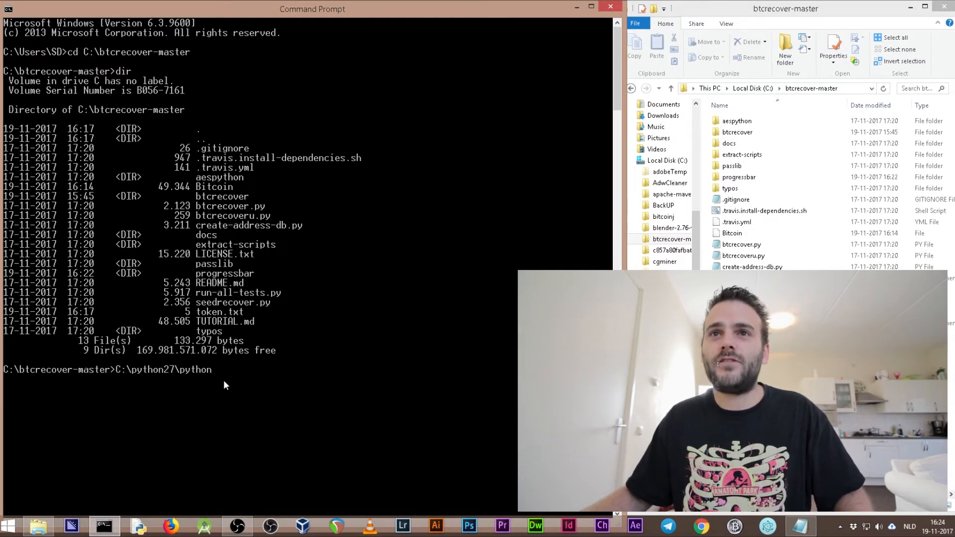
click(666, 407)
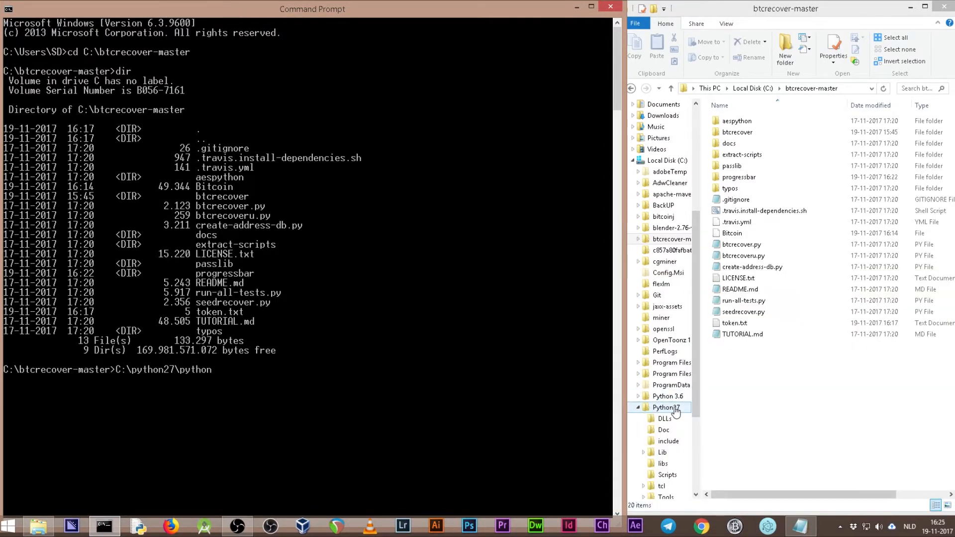
click(667, 407)
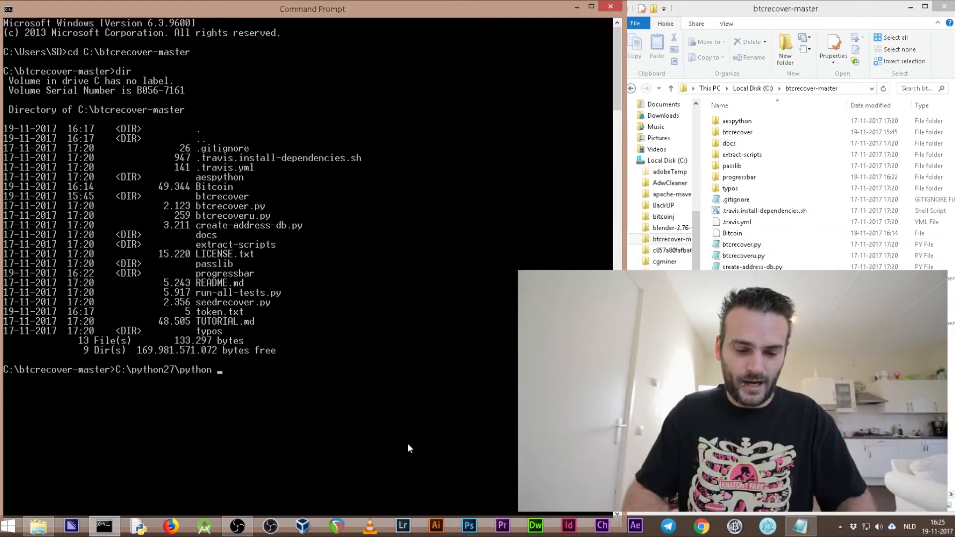
text(btcrecover)
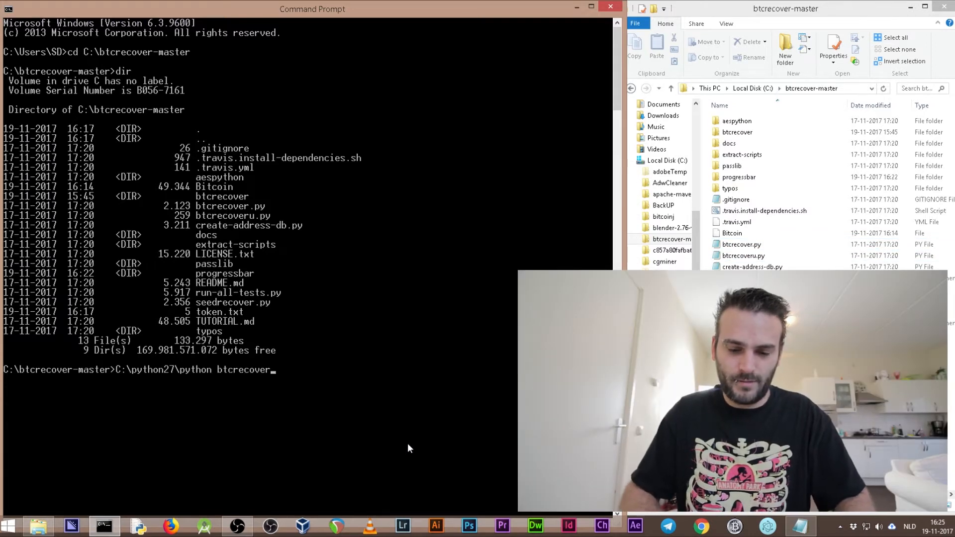
text(.py --)
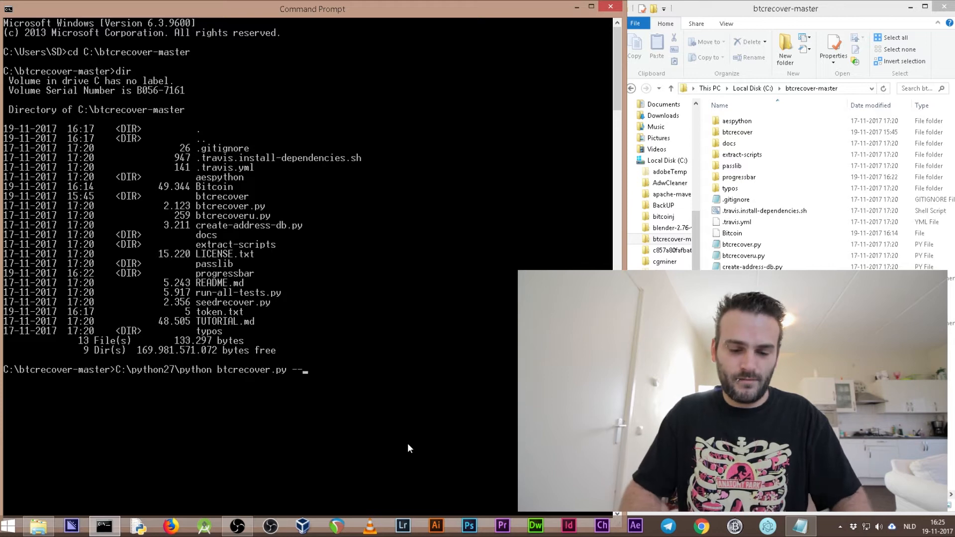
key(enter)
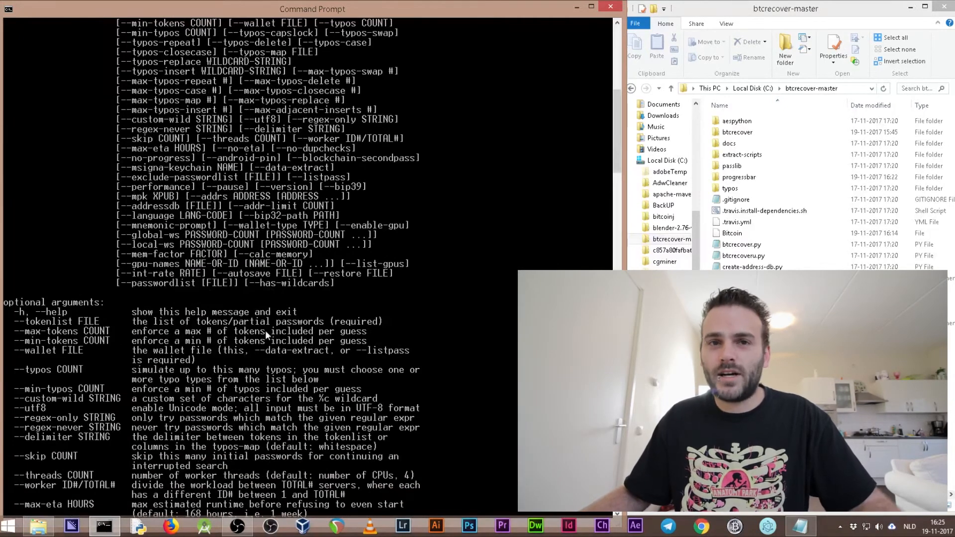
scroll(down, 3)
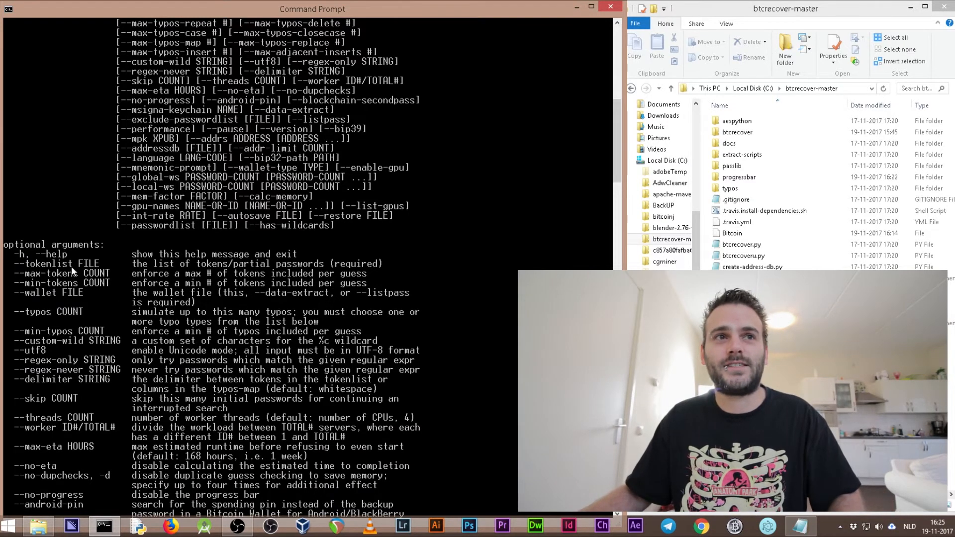
scroll(down, 3)
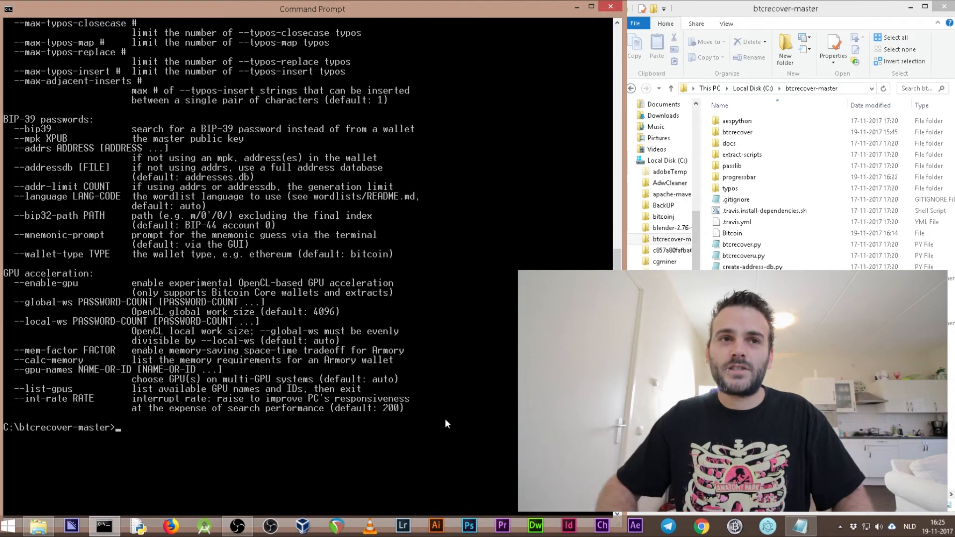
Step: Run btcrecover.py --tokenlist token.txt --listpass to list all 11110 candidate passwords
text(C:\python27\python btcrecover.py --help)
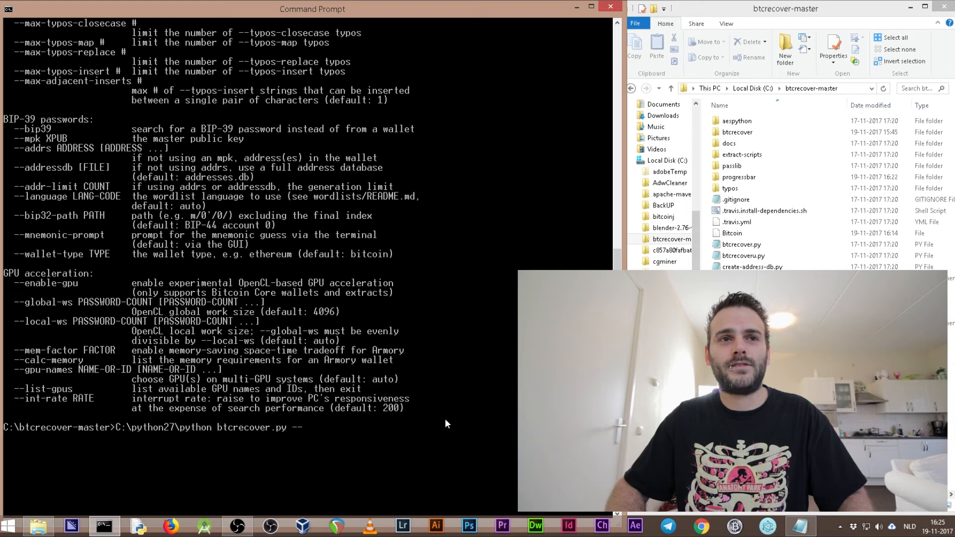
text(help)
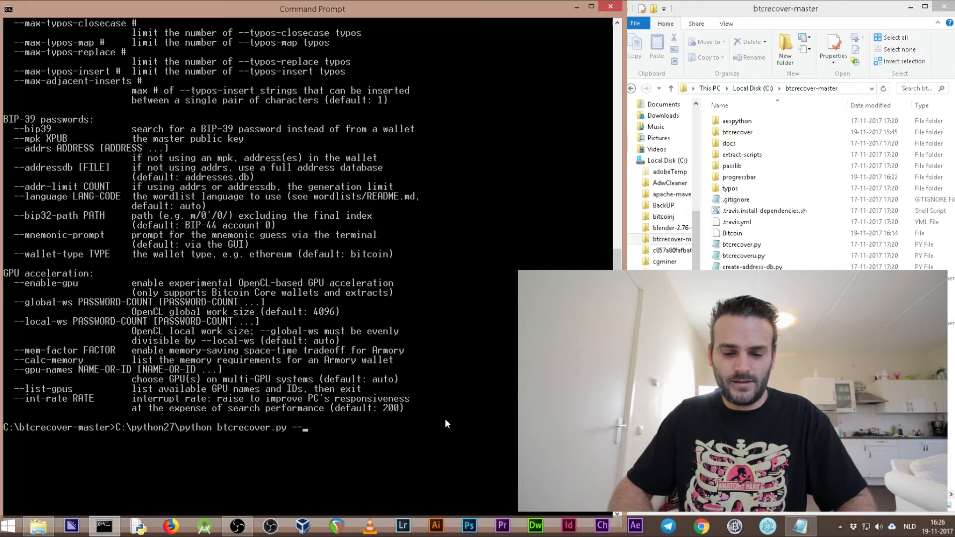
text(tokenlist)
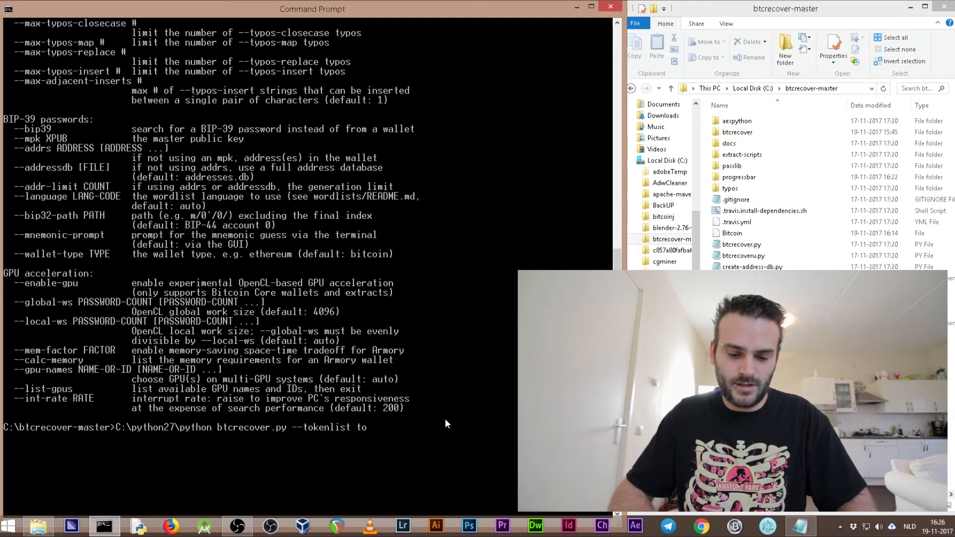
text(token.txt)
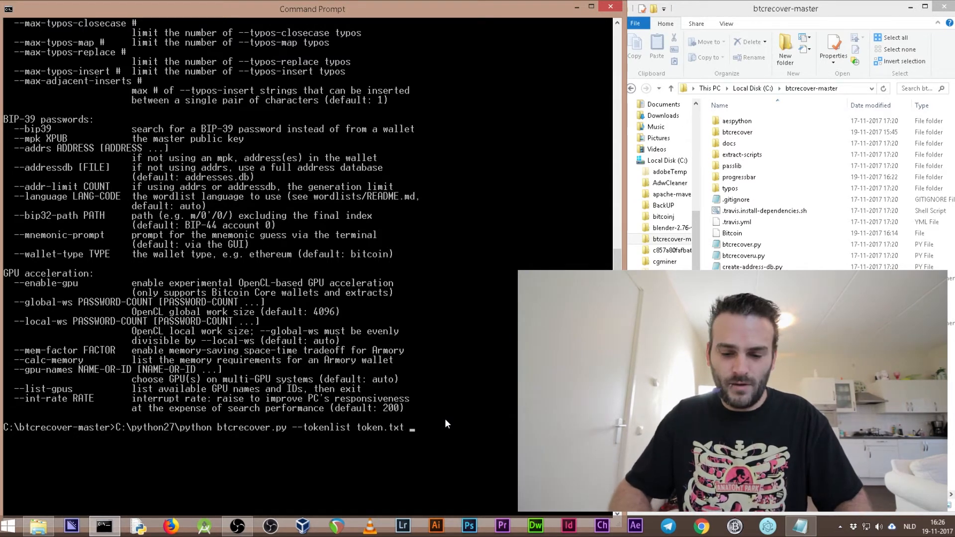
text(--listpa)
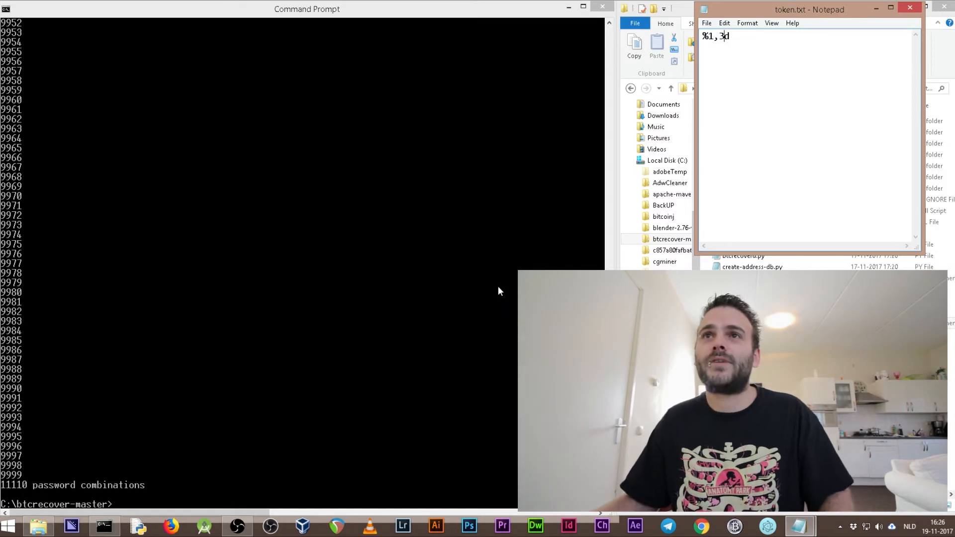
Step: Edit token.txt to %1,4d and begin retyping the btcrecover tokenlist command
text(C:\python27\python btcrecover.py --tokenlist token.txt --listpass)
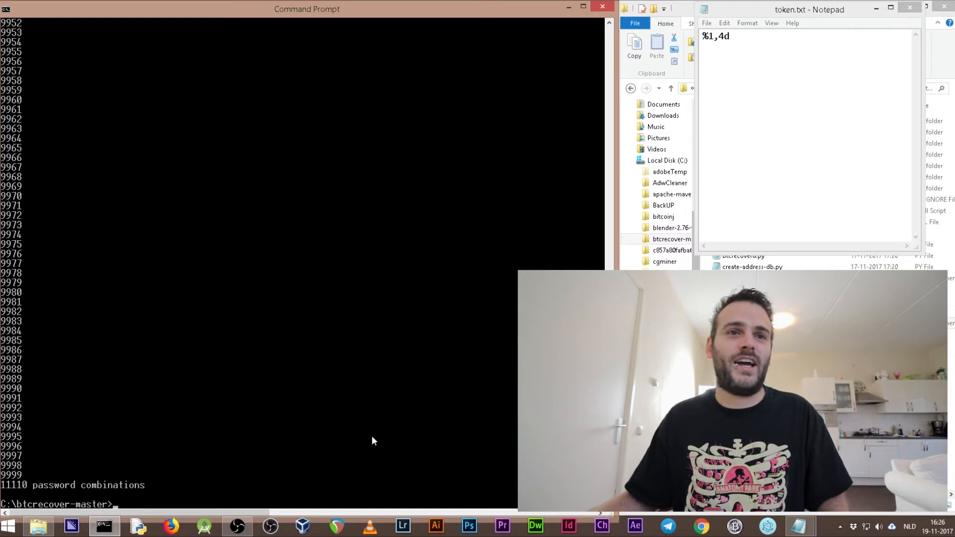
text(C:\python27\python btcrecover.py --tokenlist token.txt --l)
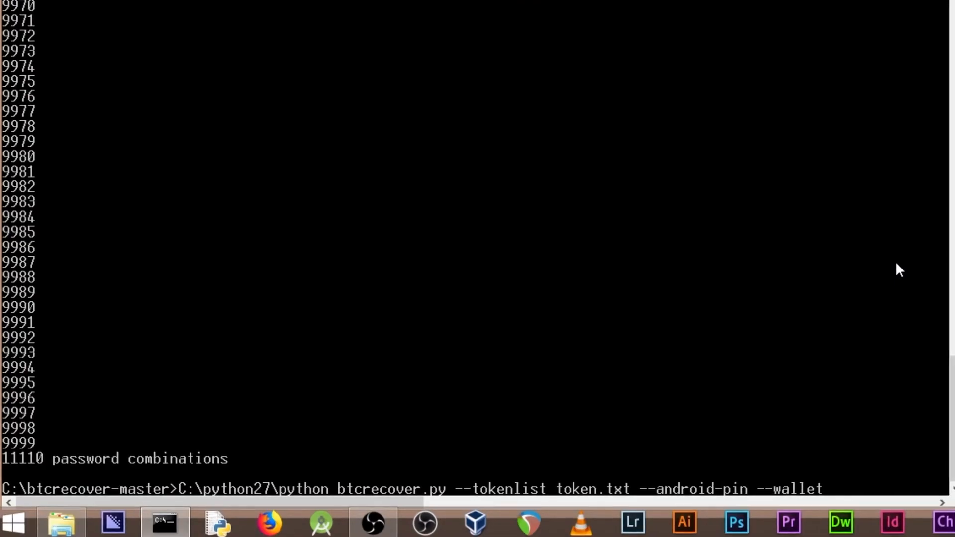
Step: Run btcrecover with --android-pin --wallet Bitcoin and let the PIN search progress through 11110 guesses
text(Bitcoin)
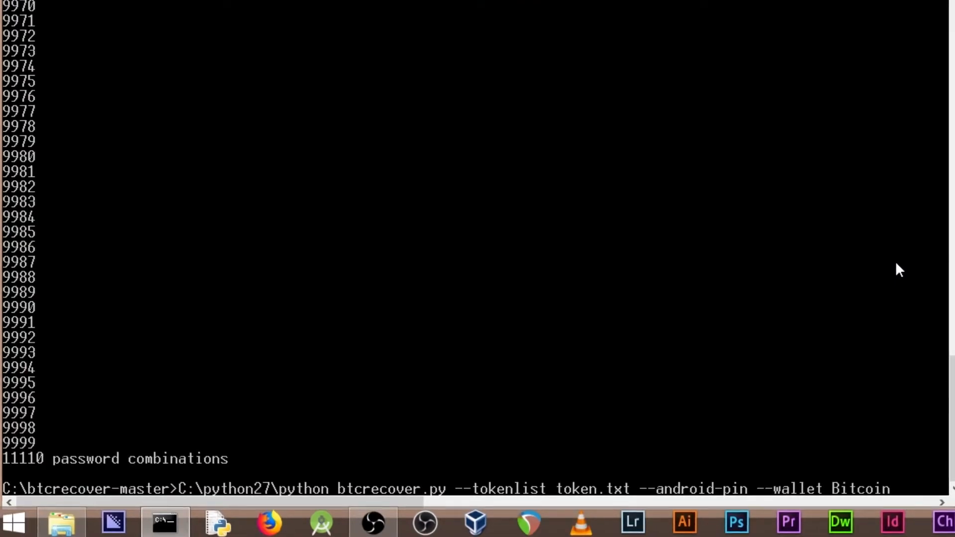
key(enter)
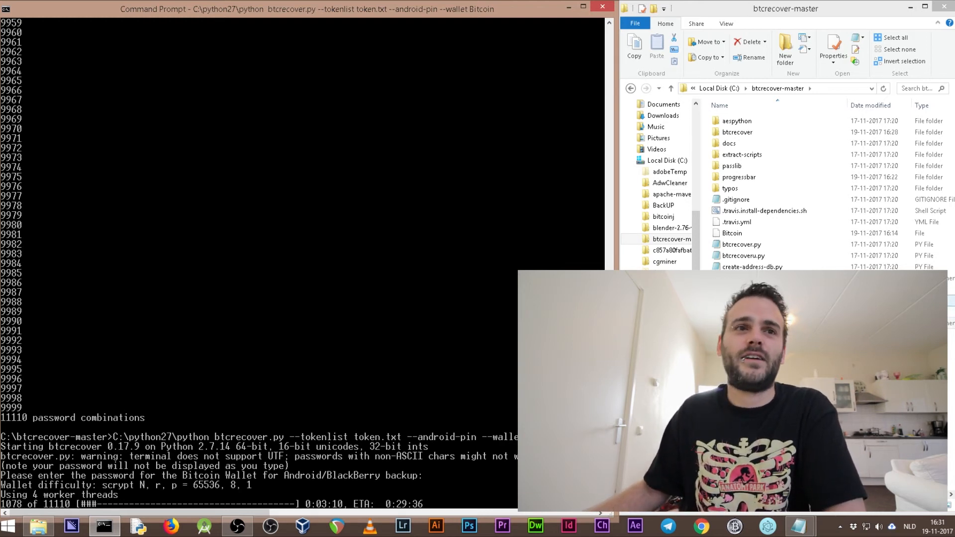
click(737, 222)
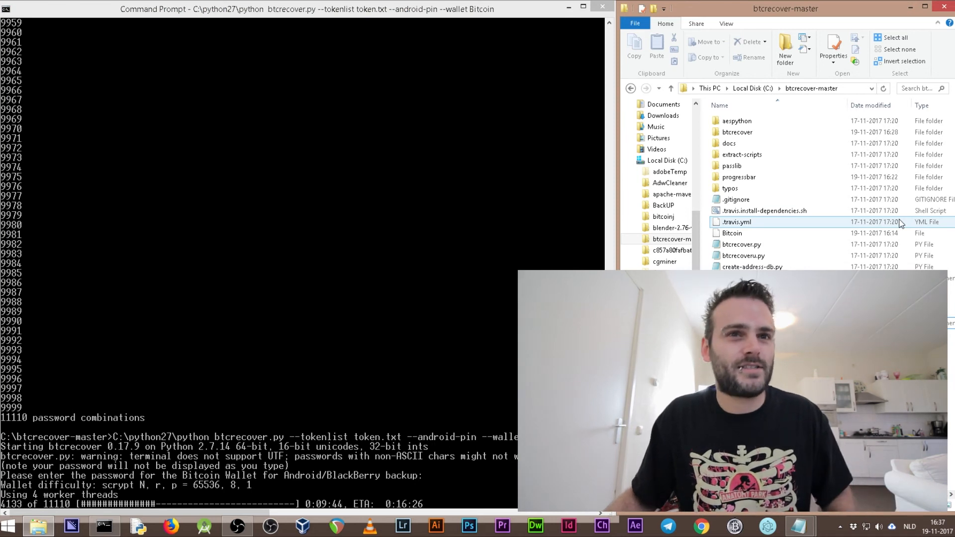